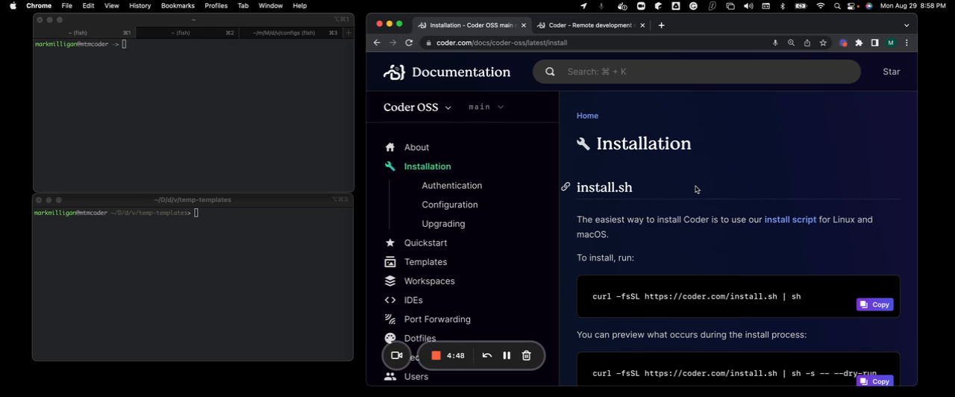
pyautogui.moveTo(670, 184)
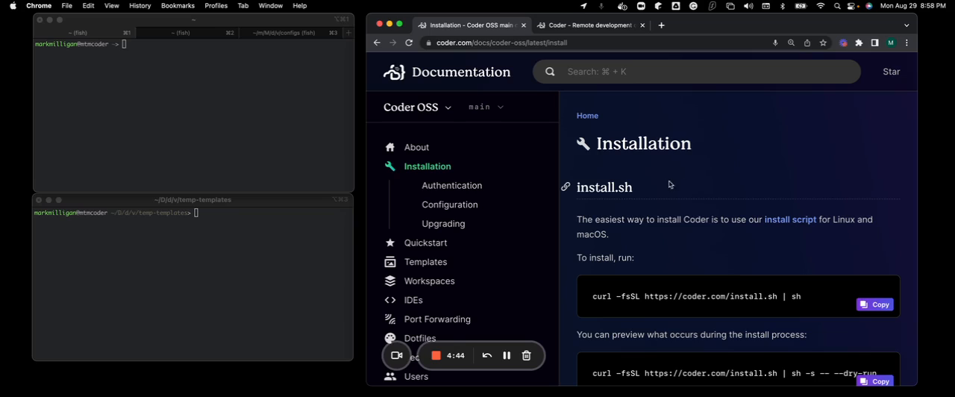
pyautogui.moveTo(565, 181)
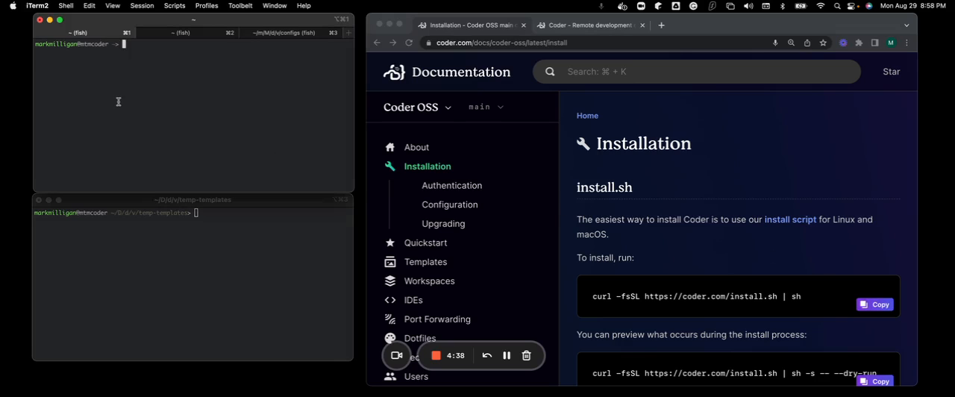
# Start the Coder server in the top pane, then focus the bottom shell pane.
pyautogui.write('curl -fsSL https://coder.com/install.sh | sh')
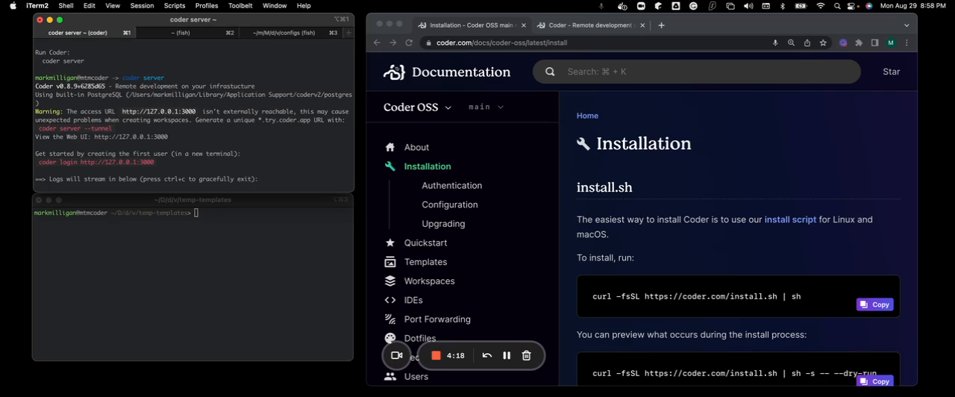
pyautogui.click(155, 221)
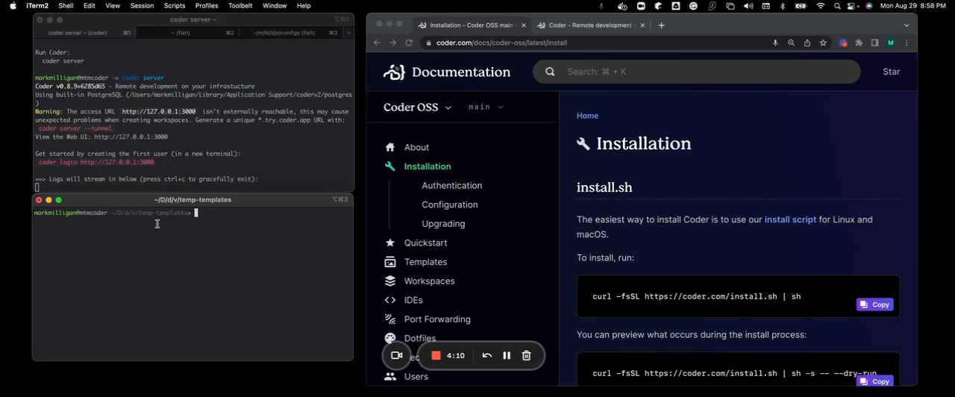
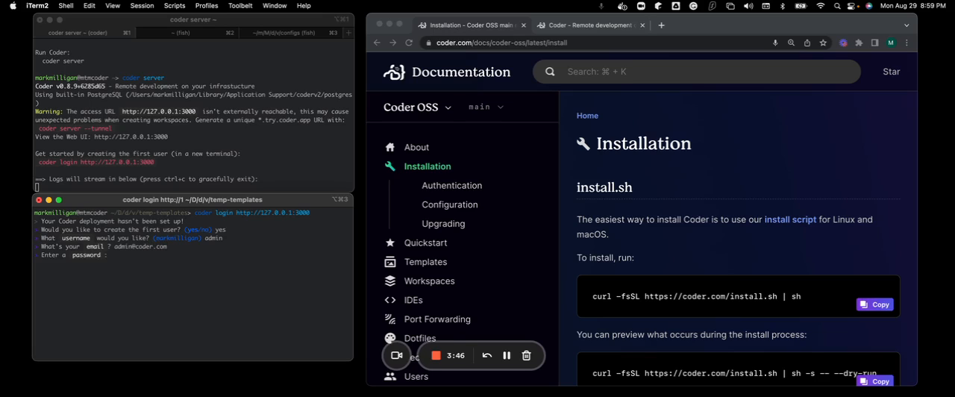
pyautogui.press('enter')
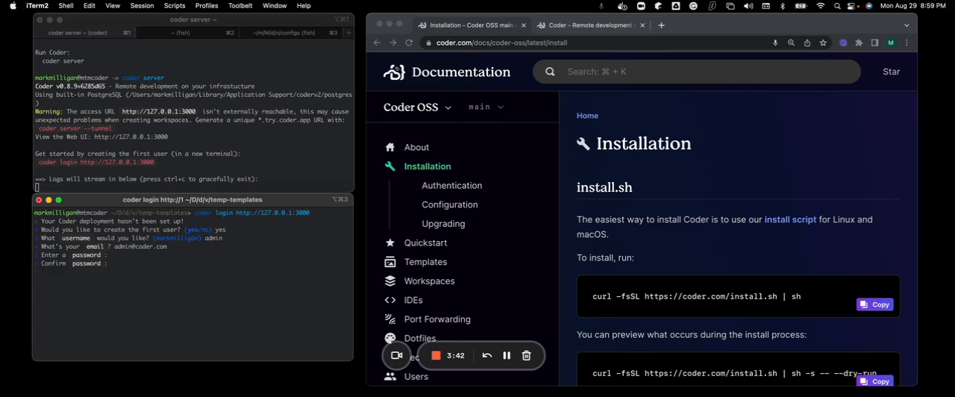
pyautogui.press('enter')
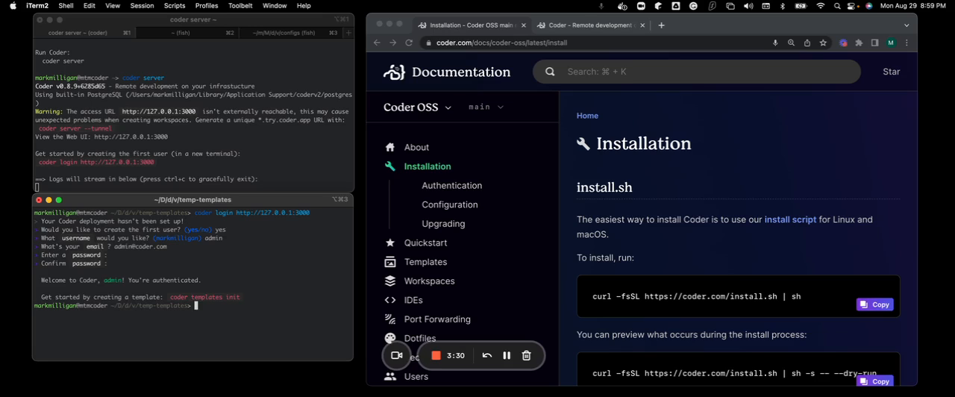
# Extract the docker-code-server template, enter its folder, list its files, and prepare `code main.tf`.
pyautogui.write('coder login http://127.0.0.1:3000')
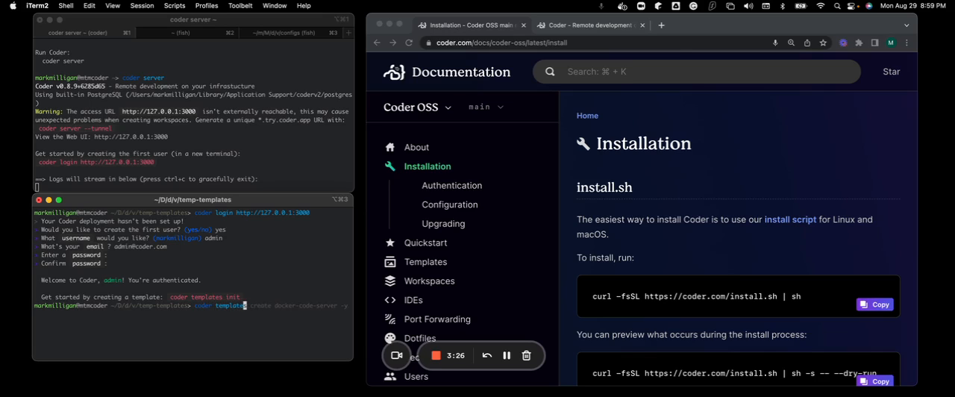
pyautogui.press('enter')
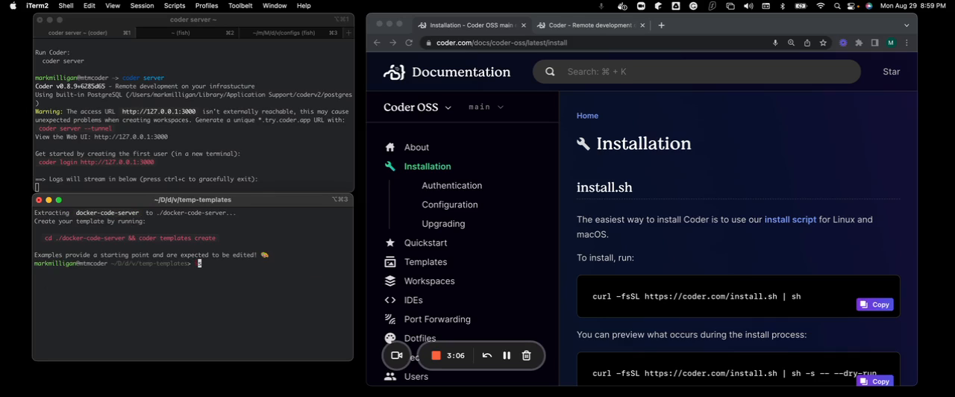
pyautogui.write('ls')
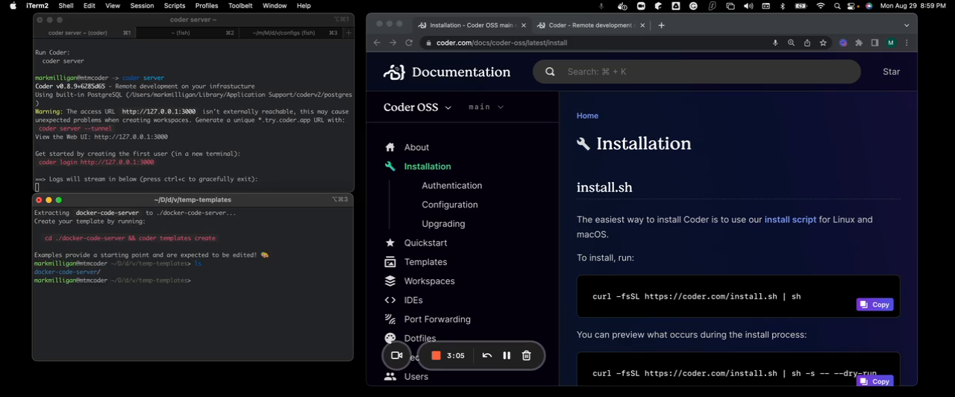
pyautogui.write('cd')
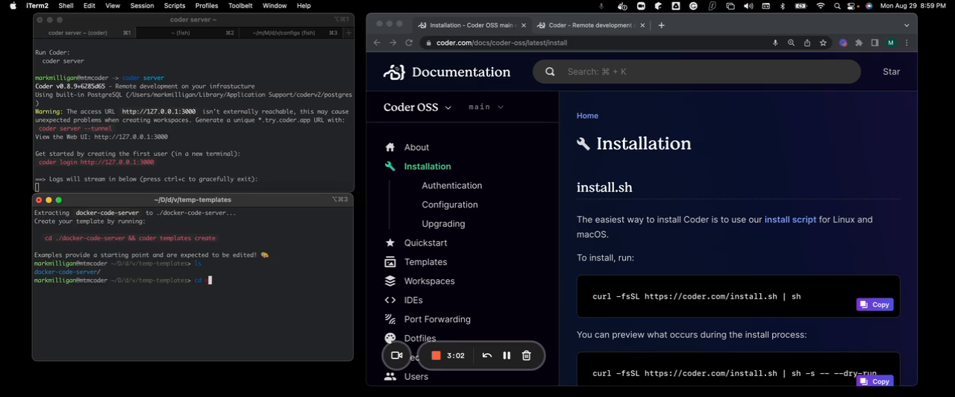
pyautogui.write('docker-code-server/')
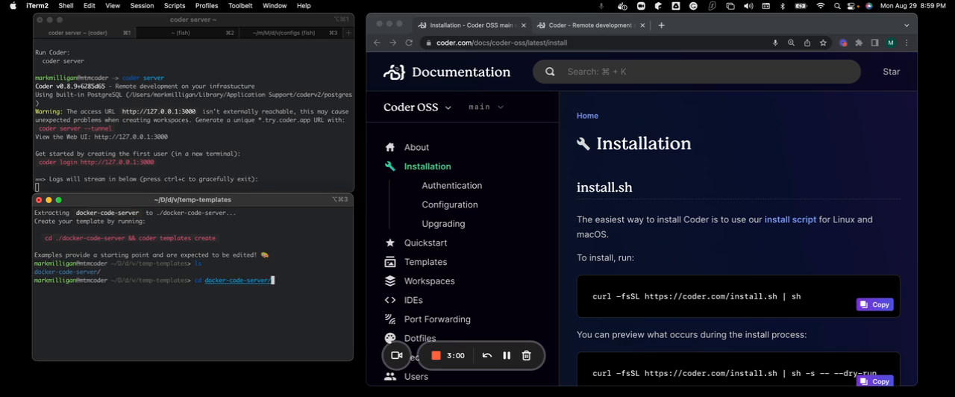
pyautogui.write('ls')
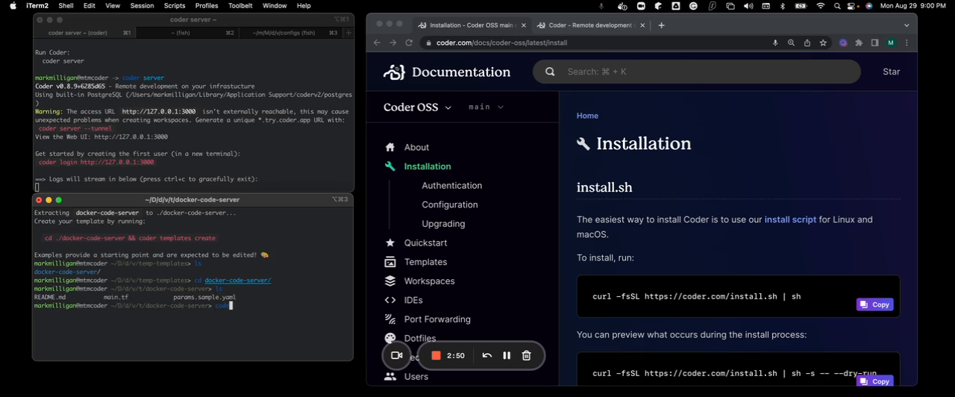
pyautogui.write('main.tf')
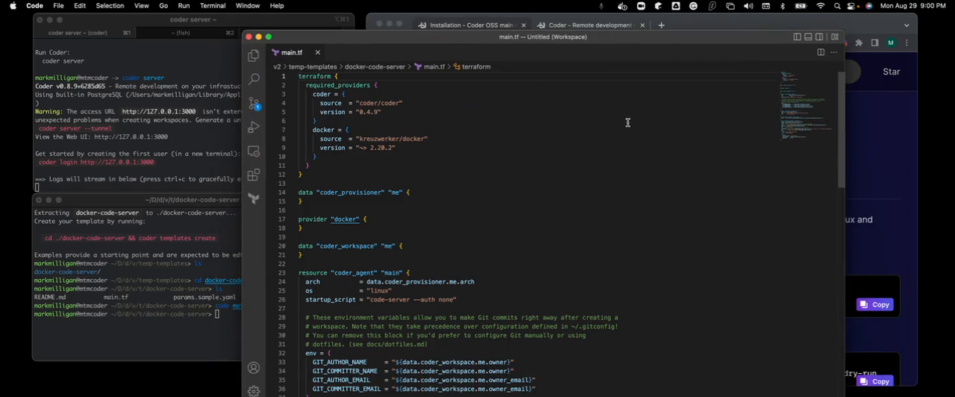
pyautogui.moveTo(514, 125)
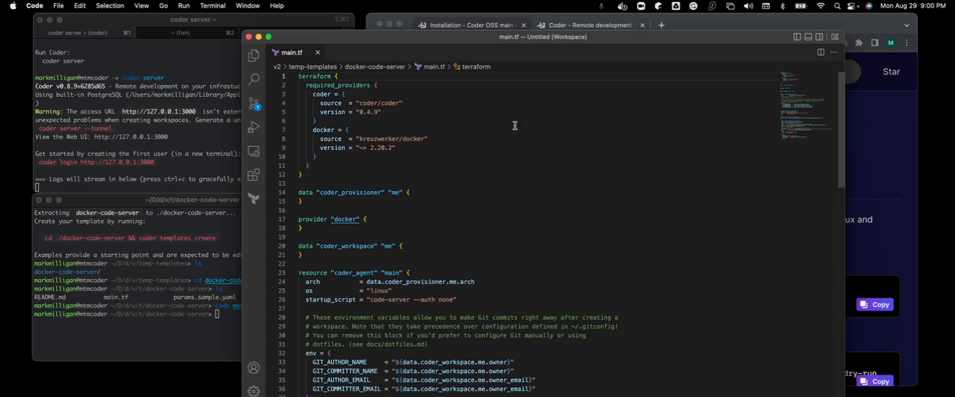
pyautogui.moveTo(409, 147)
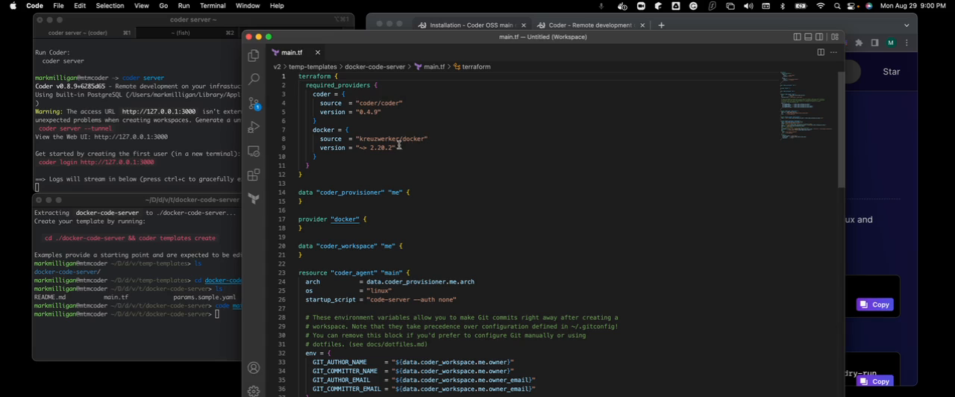
# Scroll main.tf down through the code-server app, home volume and docker_container resources.
pyautogui.scroll(-3)
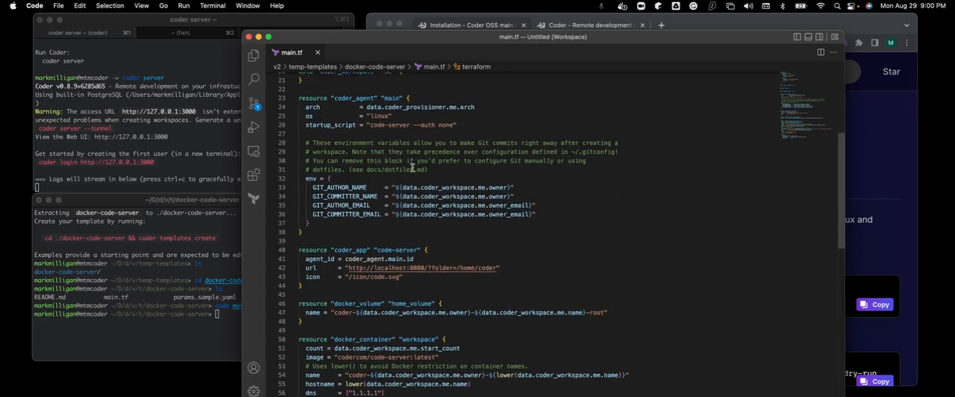
pyautogui.scroll(-3)
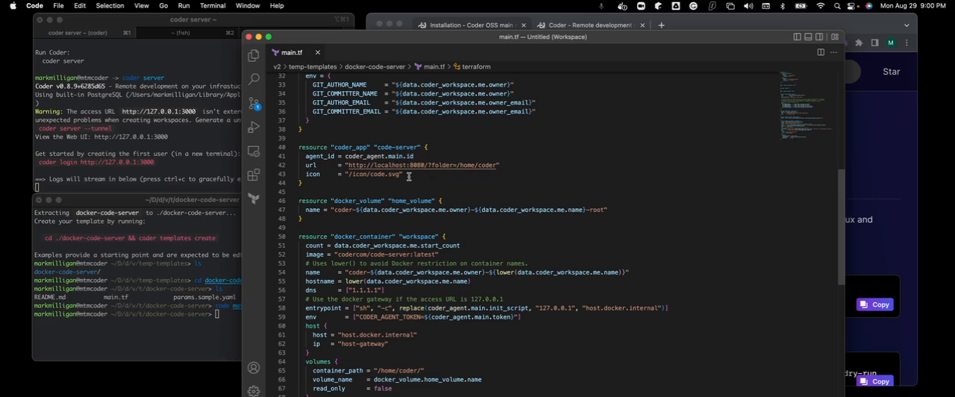
pyautogui.scroll(-3)
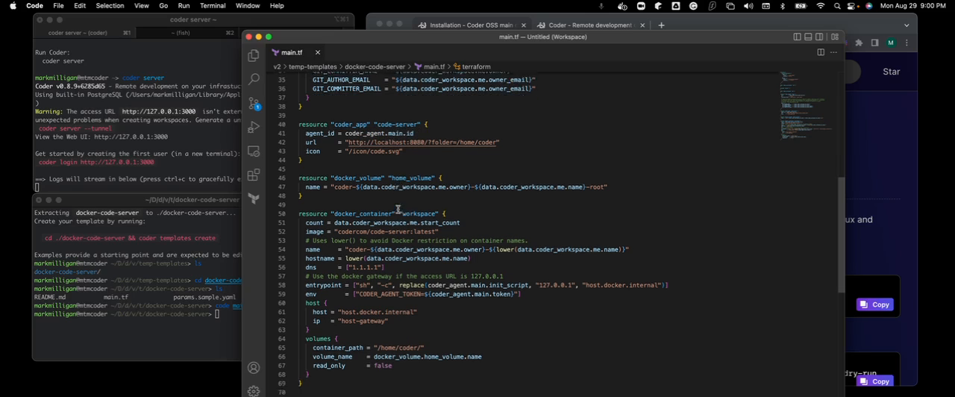
pyautogui.scroll(-3)
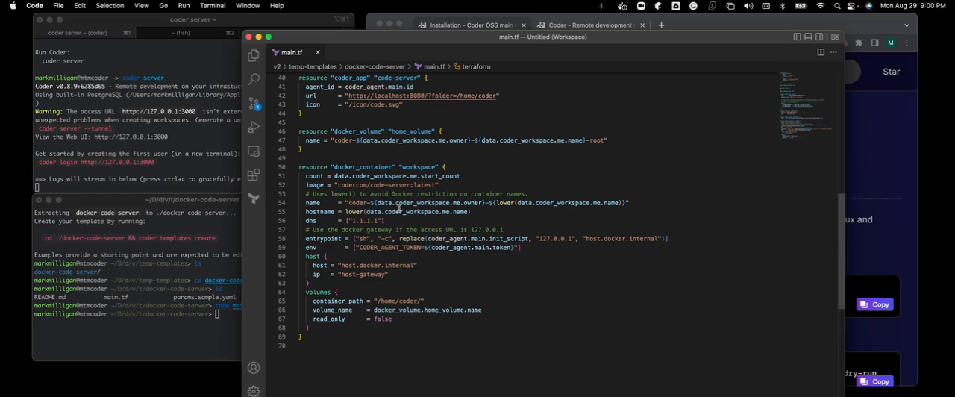
pyautogui.moveTo(409, 190)
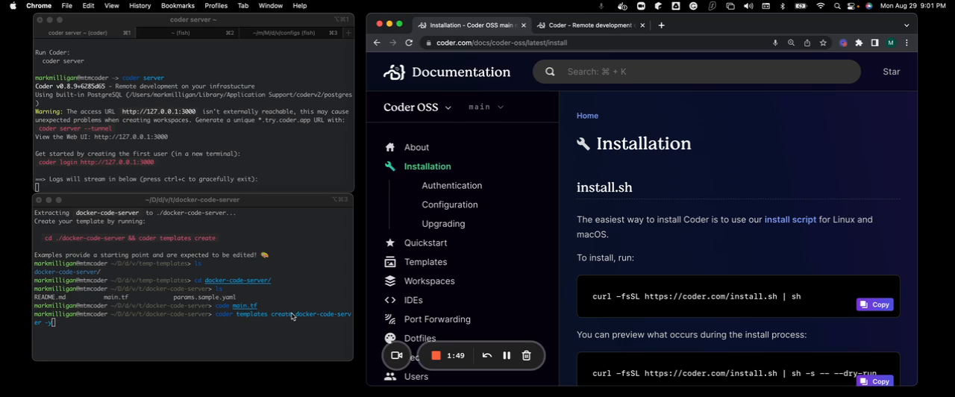
pyautogui.moveTo(160, 329)
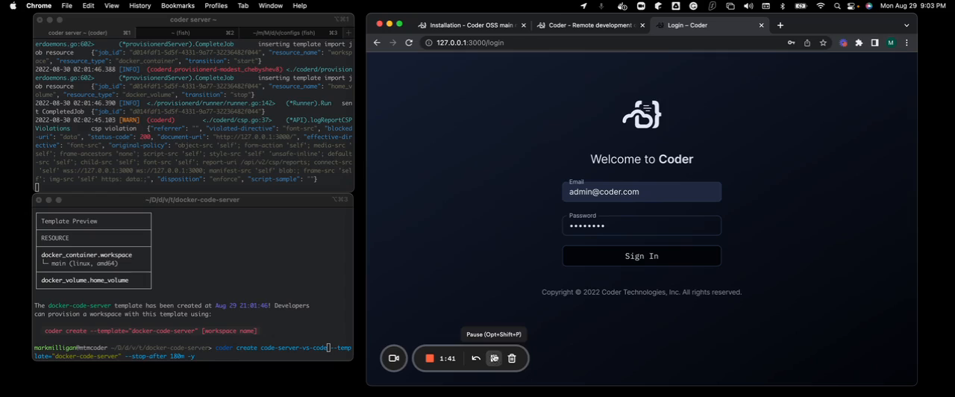
# Bring the iTerm2 terminal window back into focus.
pyautogui.click(493, 358)
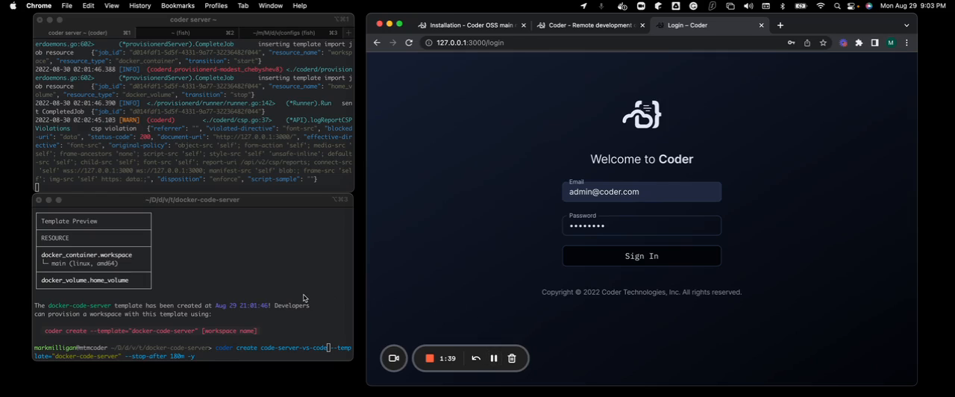
pyautogui.moveTo(288, 318)
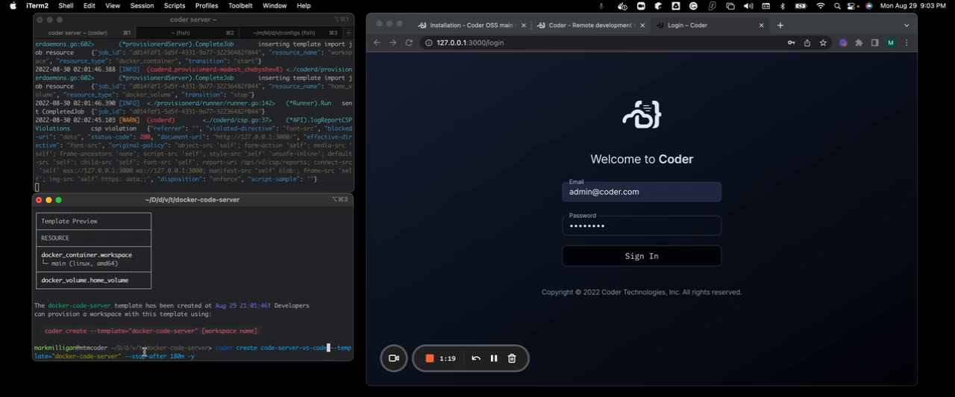
pyautogui.moveTo(459, 280)
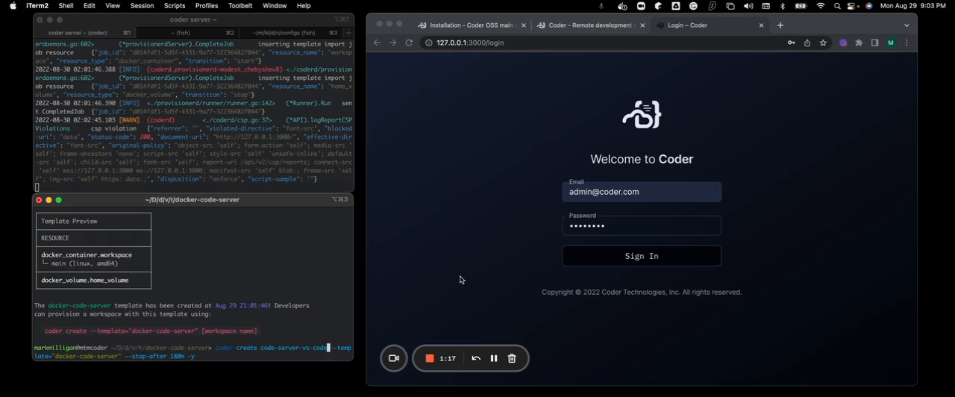
# Sign in as admin, decline saving the password, and read the docker-code-server template's README.
pyautogui.click(641, 255)
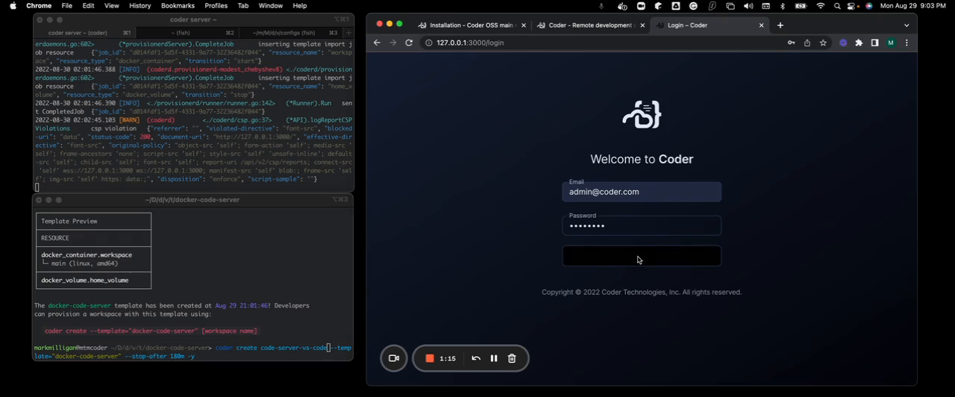
pyautogui.click(640, 255)
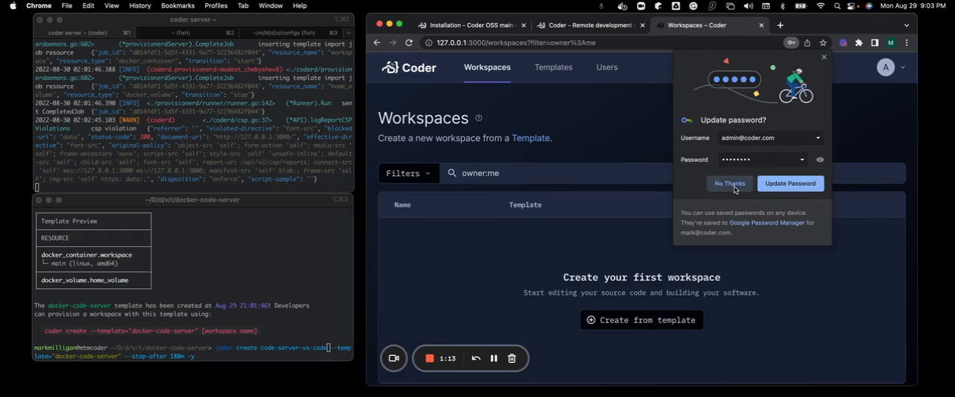
pyautogui.click(552, 67)
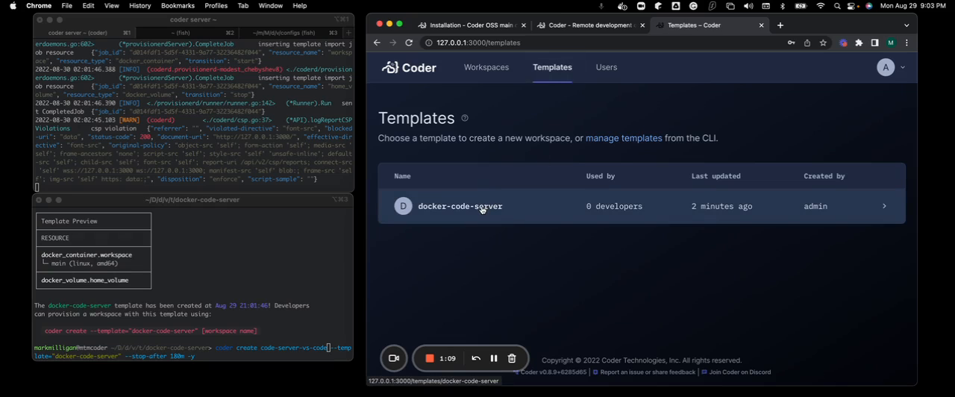
pyautogui.click(459, 206)
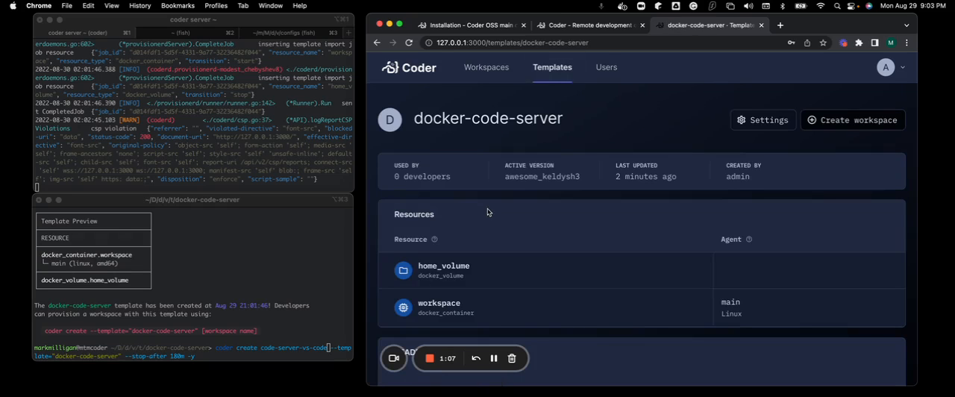
pyautogui.scroll(-3)
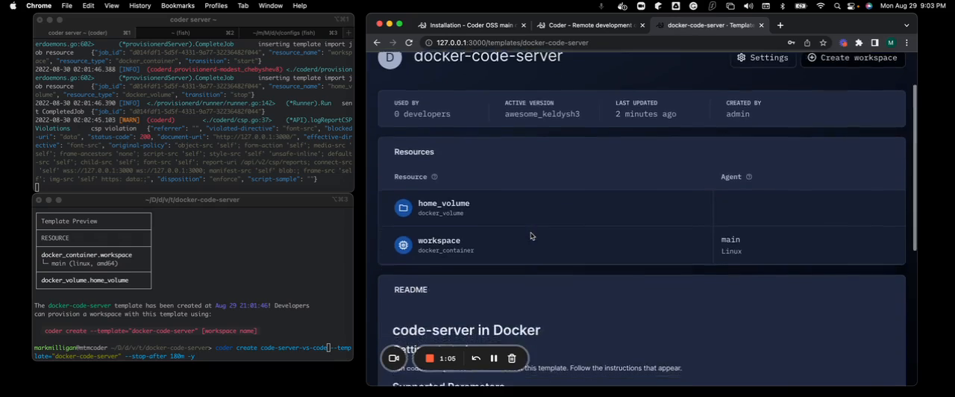
pyautogui.scroll(-3)
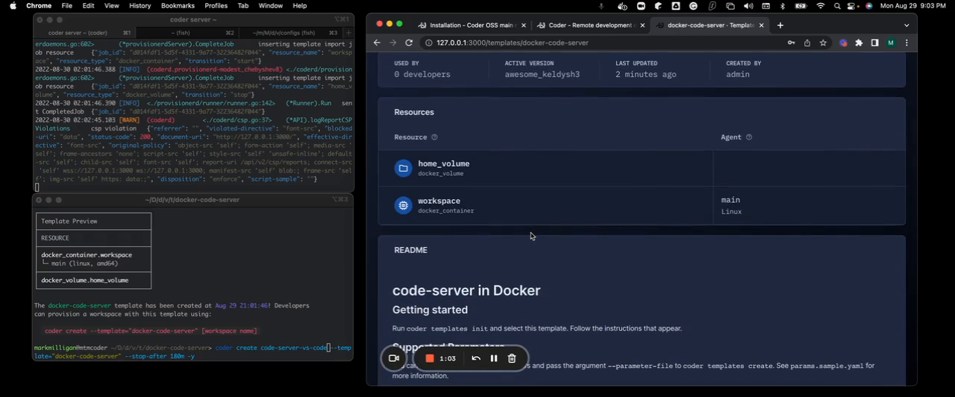
pyautogui.scroll(-3)
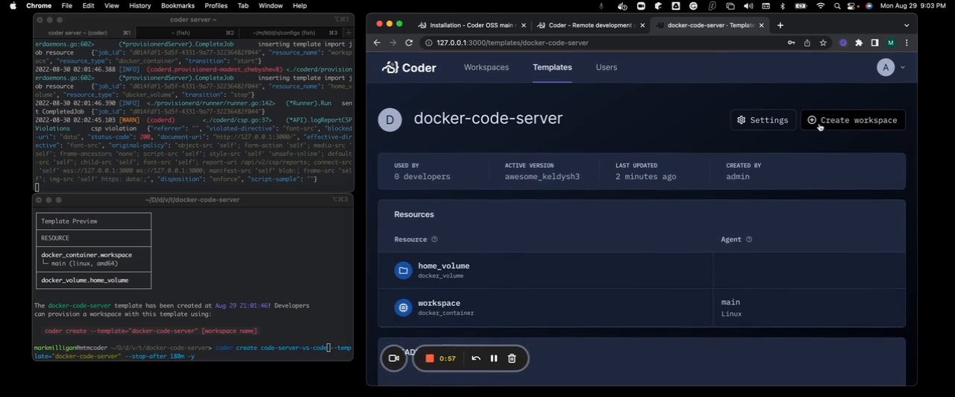
# Submit a new workspace named code-server-vs-code from the docker-code-server template.
pyautogui.click(852, 119)
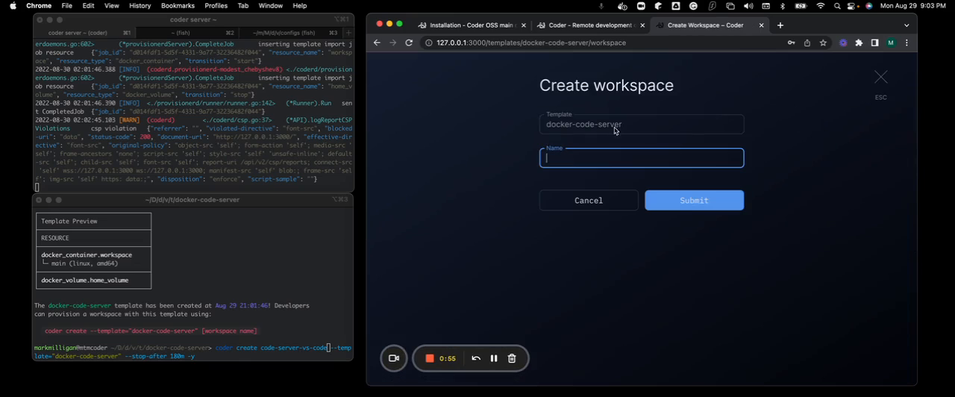
pyautogui.click(640, 157)
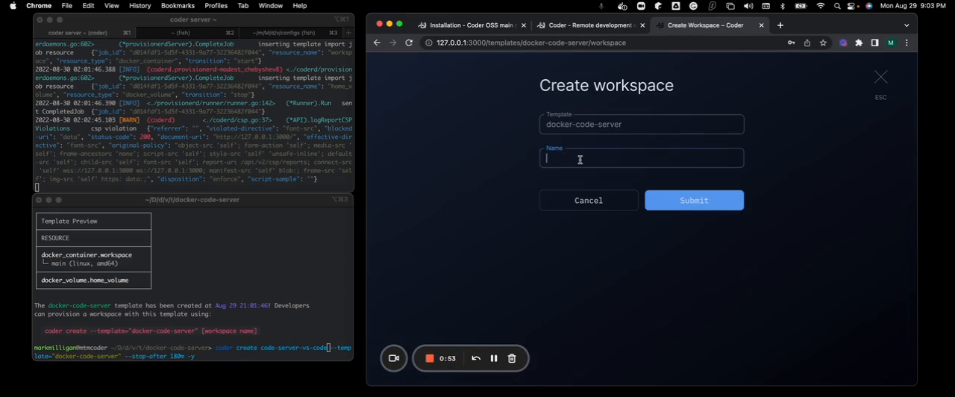
pyautogui.write('code-server-vs-code')
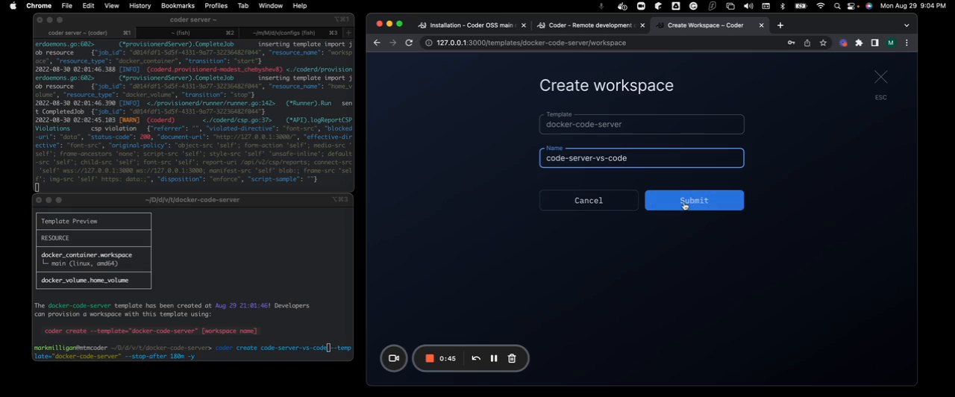
pyautogui.click(693, 200)
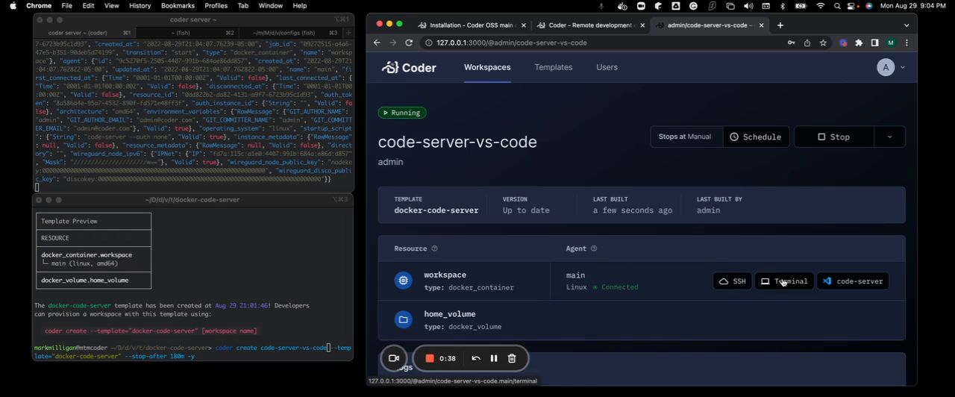
# Run `ls -la` in the workspace agent's web terminal, then close the terminal.
pyautogui.click(784, 280)
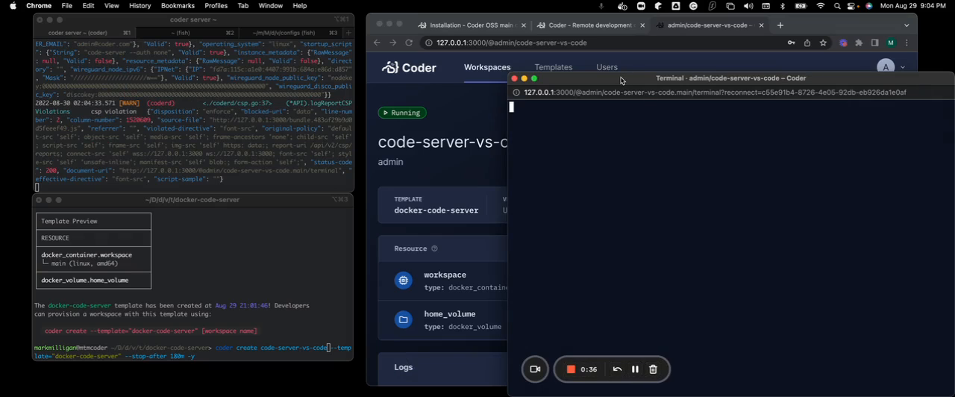
pyautogui.write('ls')
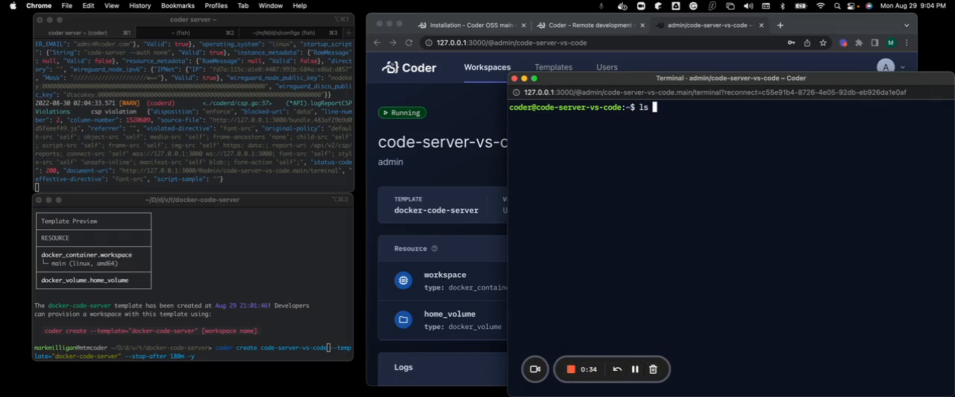
pyautogui.write('-la')
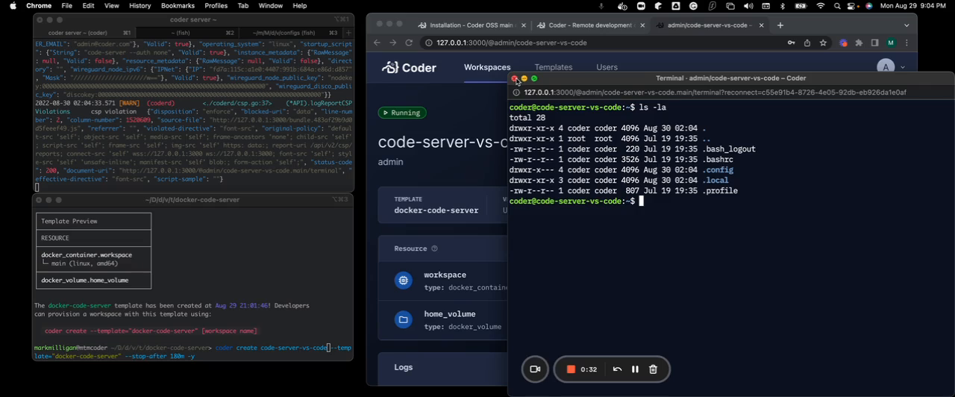
pyautogui.click(516, 79)
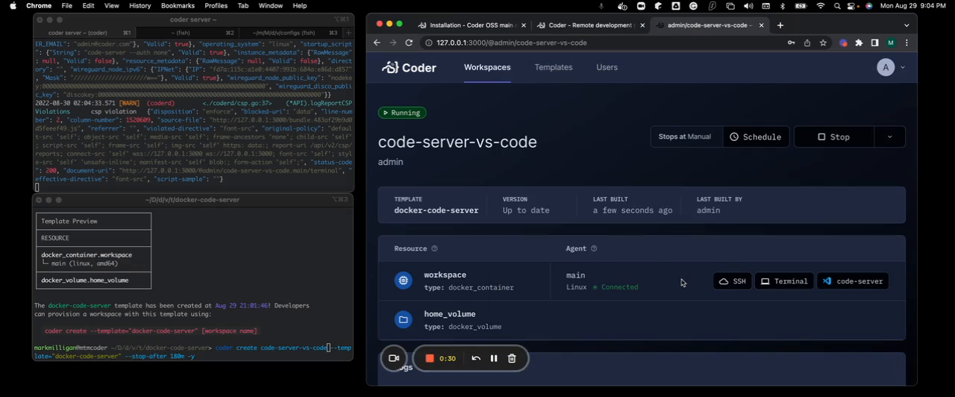
pyautogui.moveTo(780, 273)
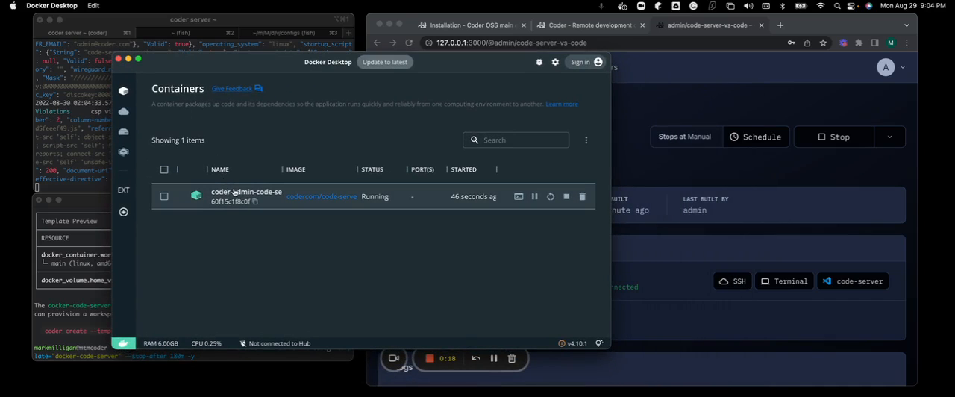
pyautogui.moveTo(283, 69)
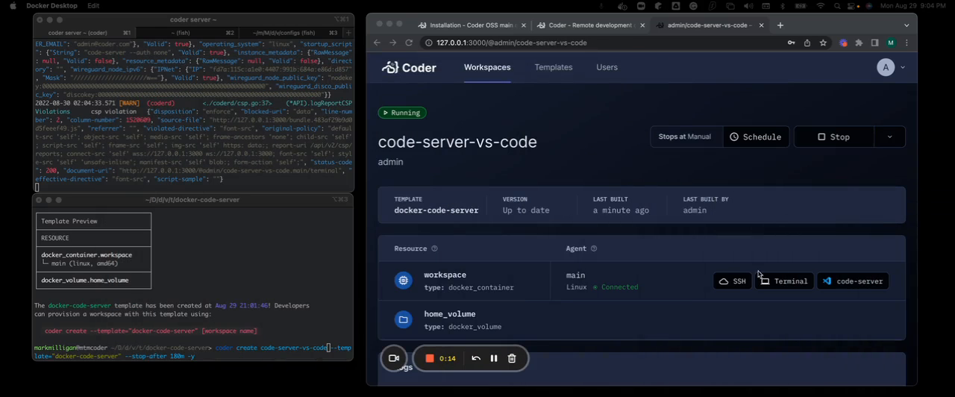
# Launch code-server on the workspace and trust the authors of /home/coder.
pyautogui.click(858, 280)
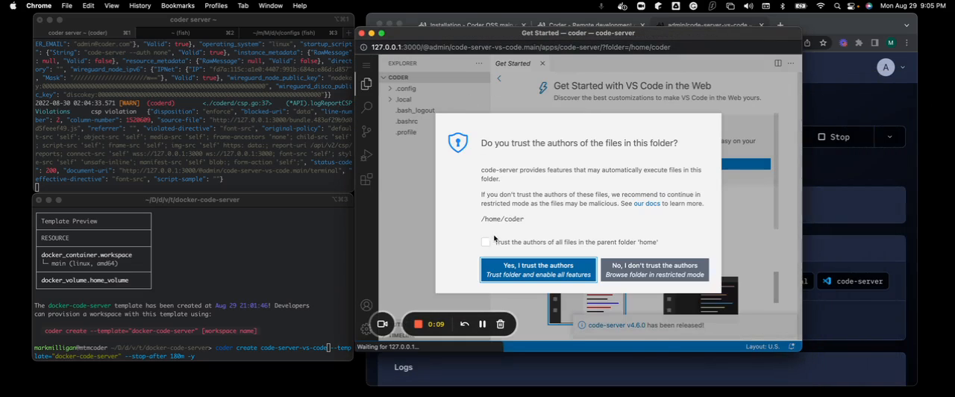
pyautogui.click(538, 269)
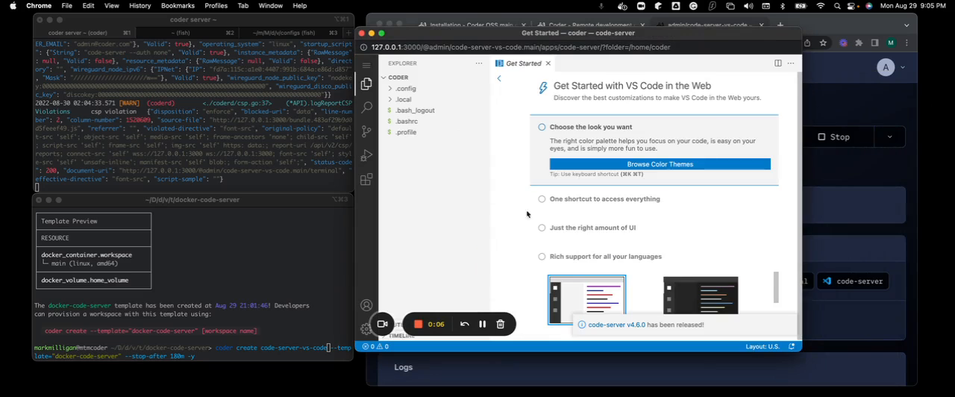